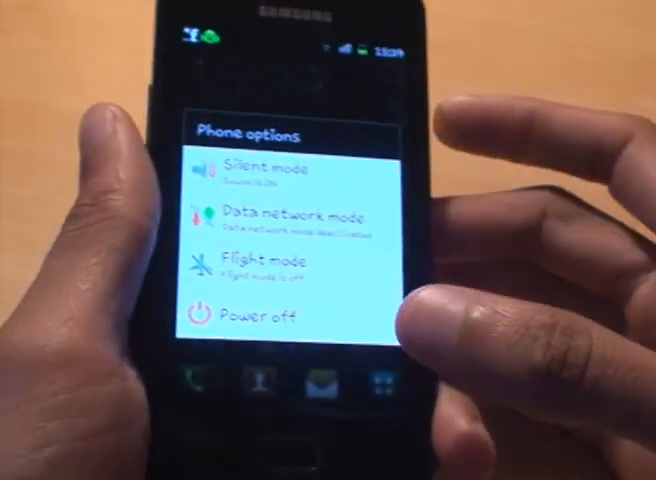
# Step: Power off the phone from the Phone options menu and confirm the shutdown
pyautogui.click(252, 316)
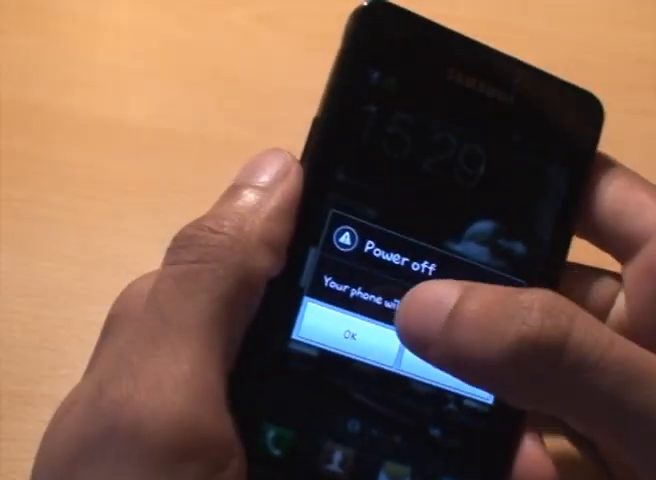
pyautogui.click(348, 336)
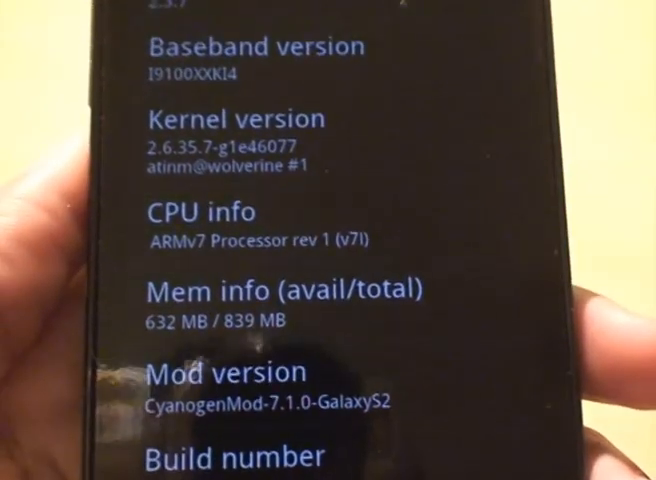
# Step: Scroll About phone to reveal Mod version CyanogenMod-7.1.0-GalaxyS2 and build number GWK74
pyautogui.scroll(3)
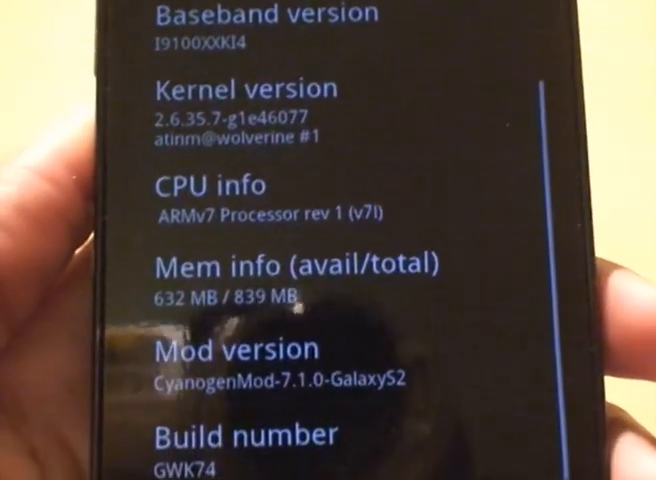
pyautogui.scroll(-3)
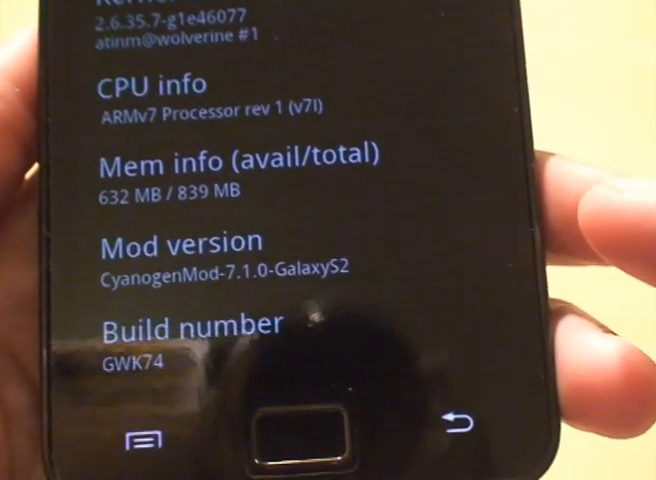
pyautogui.scroll(-3)
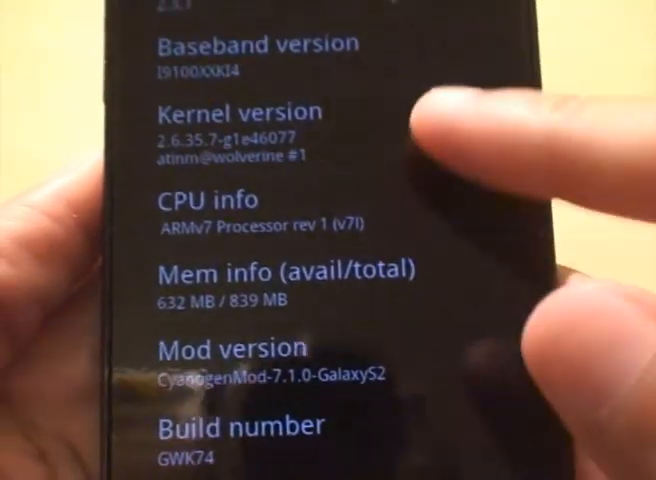